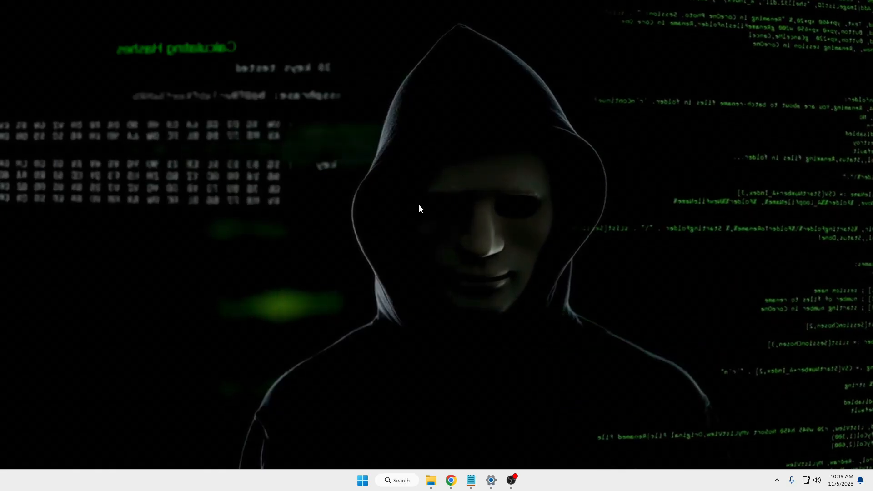
# Search Windows for 'md Bug Report Tool'
pyautogui.rightClick(420, 208)
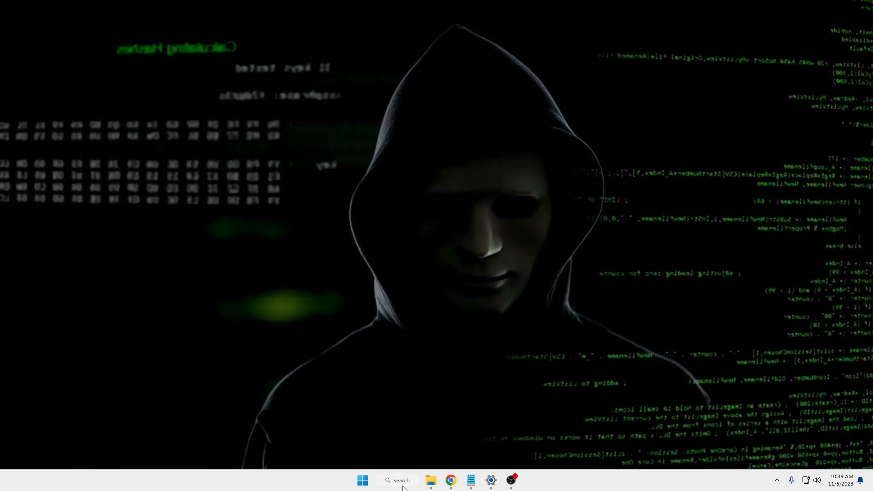
pyautogui.click(397, 480)
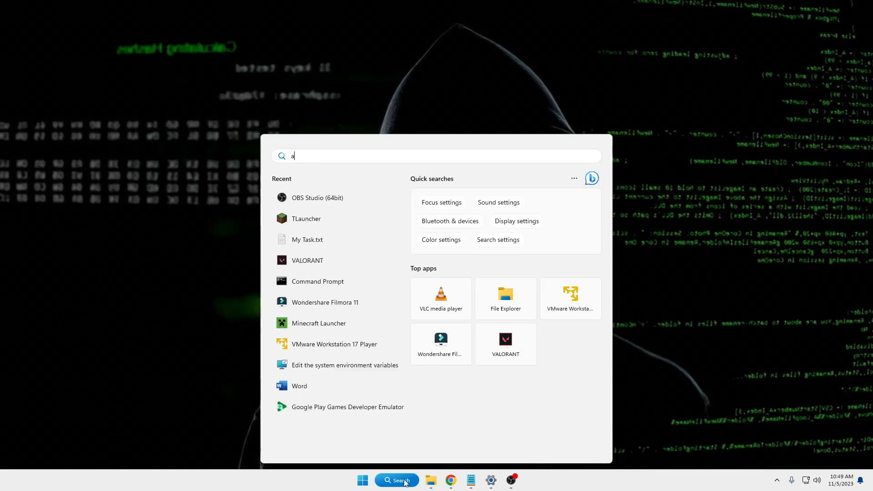
pyautogui.write('md Bug Report Tool')
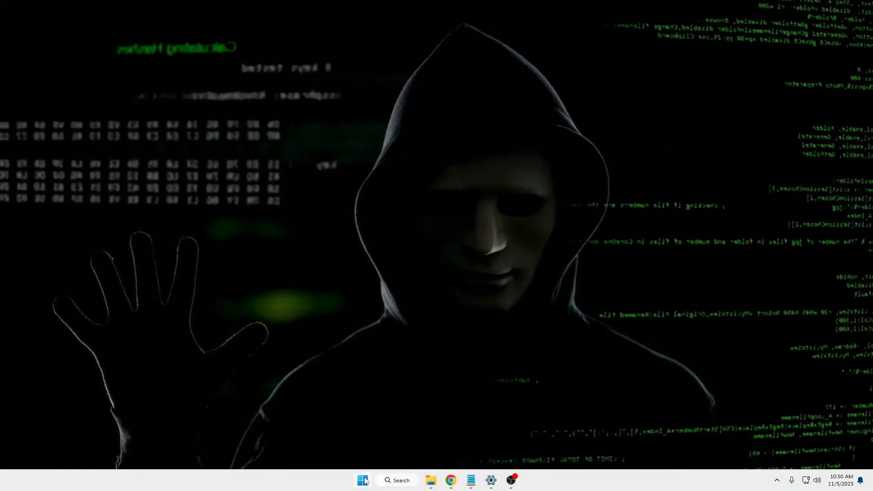
# Open Task Manager and scroll the Processes list down to AMD External Events Client
pyautogui.rightClick(362, 480)
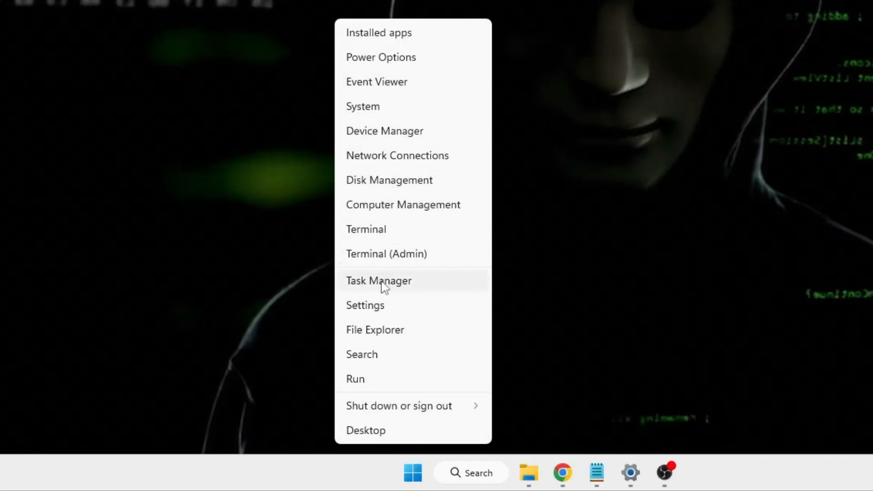
pyautogui.click(377, 280)
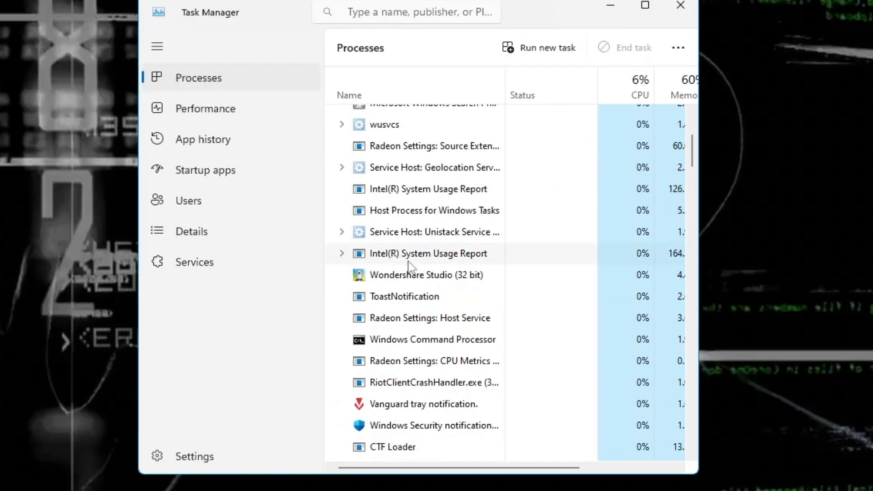
pyautogui.scroll(-3)
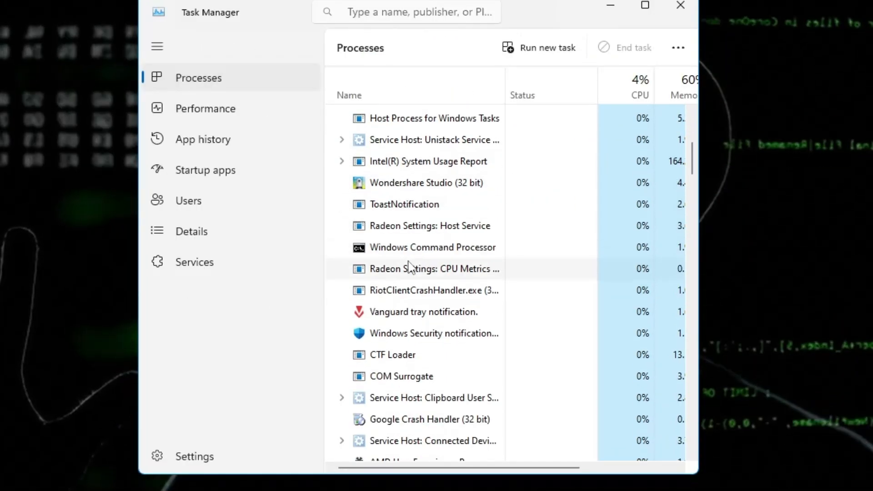
pyautogui.scroll(-3)
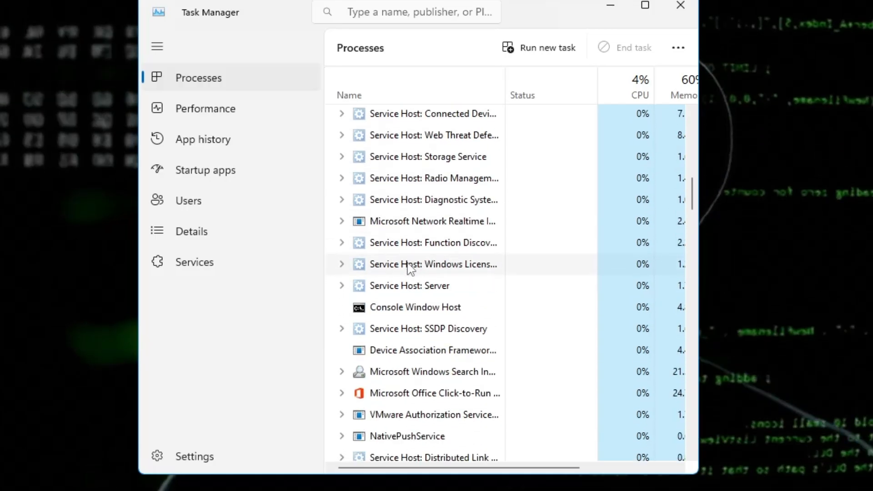
pyautogui.scroll(-3)
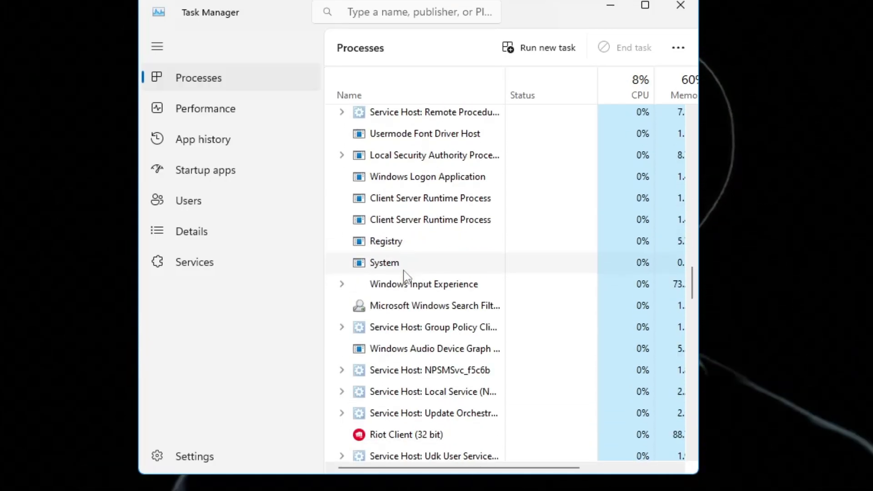
pyautogui.scroll(-3)
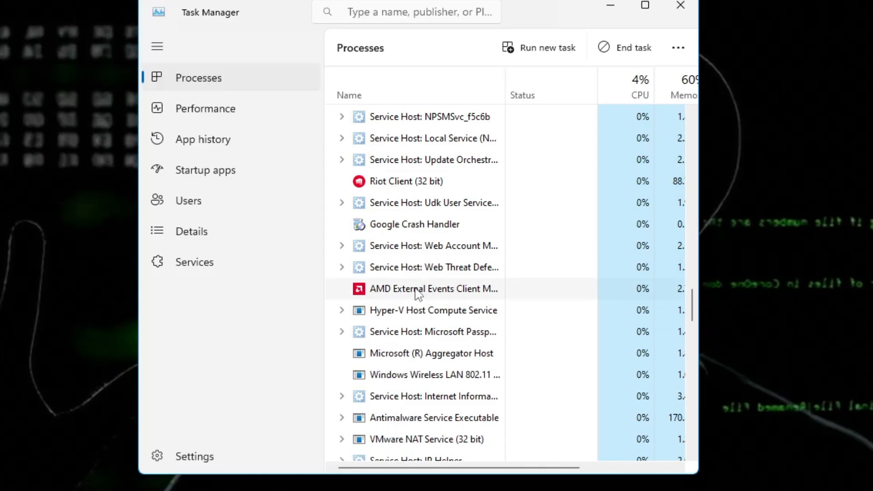
# End the atieclxx.exe process tree from the Details view and confirm
pyautogui.rightClick(434, 288)
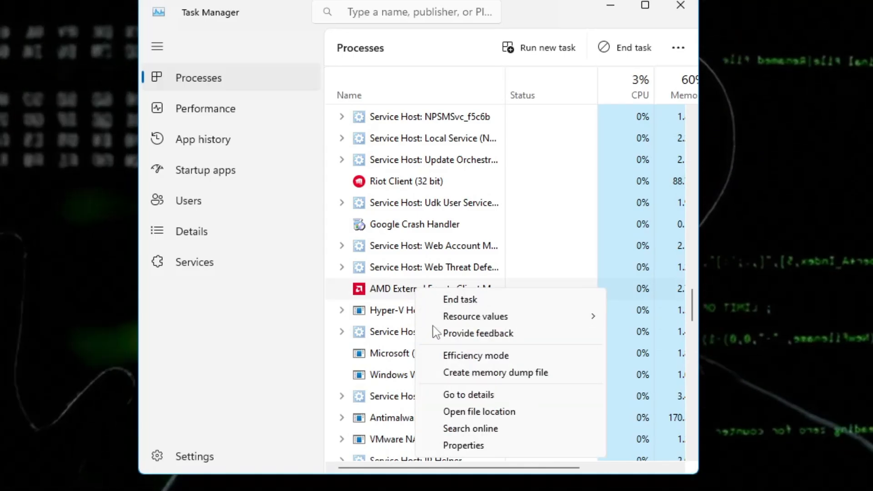
pyautogui.click(468, 394)
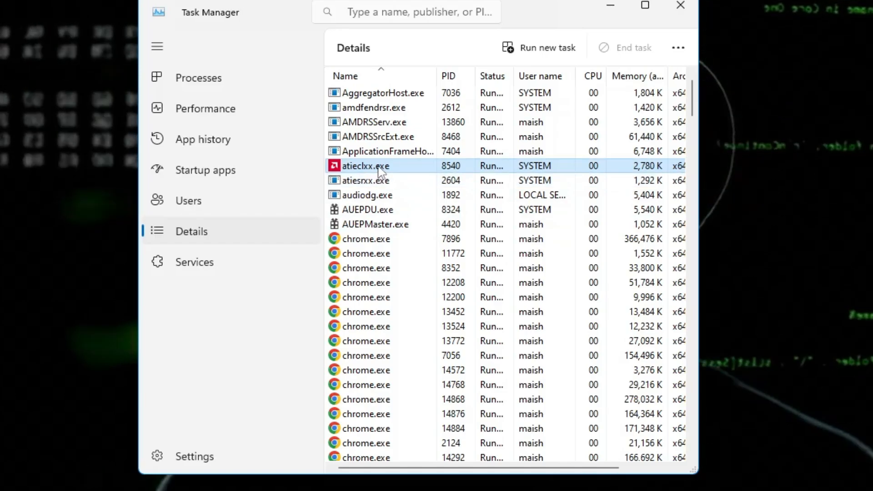
pyautogui.rightClick(366, 166)
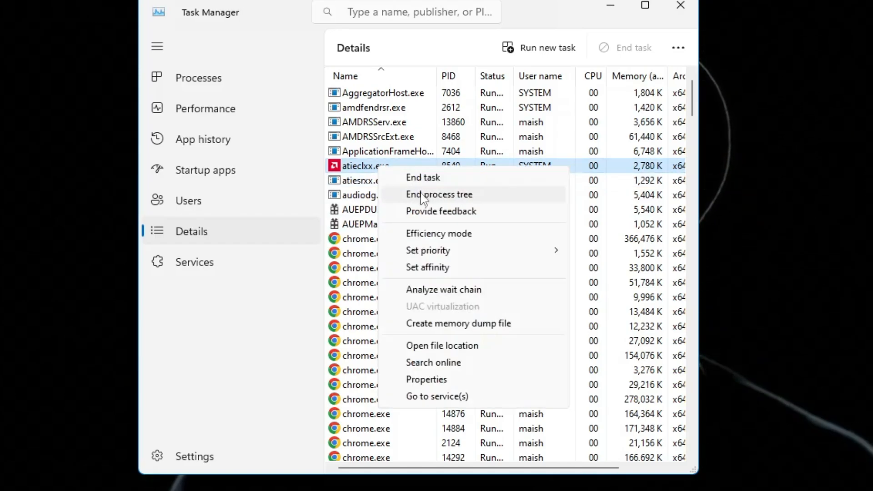
pyautogui.click(439, 194)
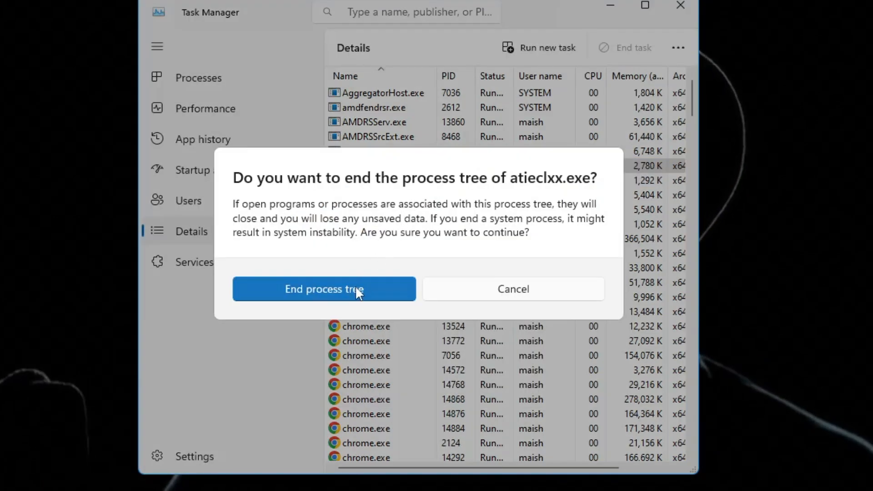
pyautogui.click(323, 288)
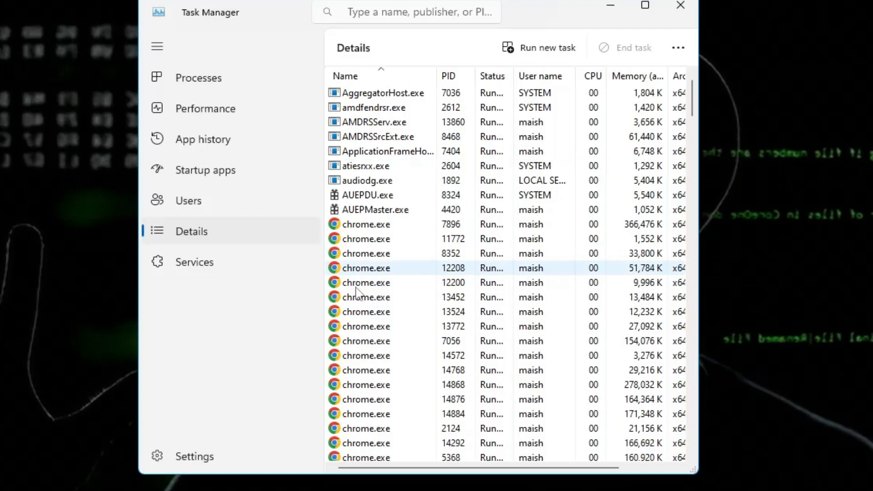
pyautogui.scroll(-3)
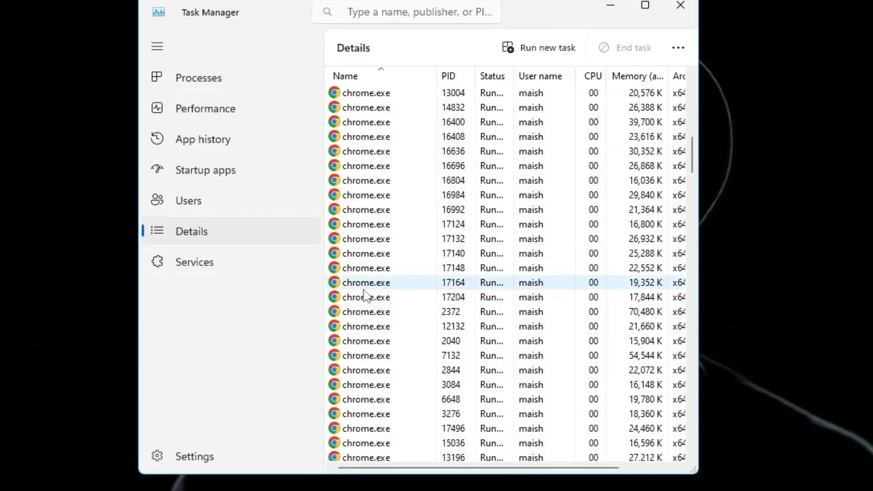
pyautogui.moveTo(464, 286)
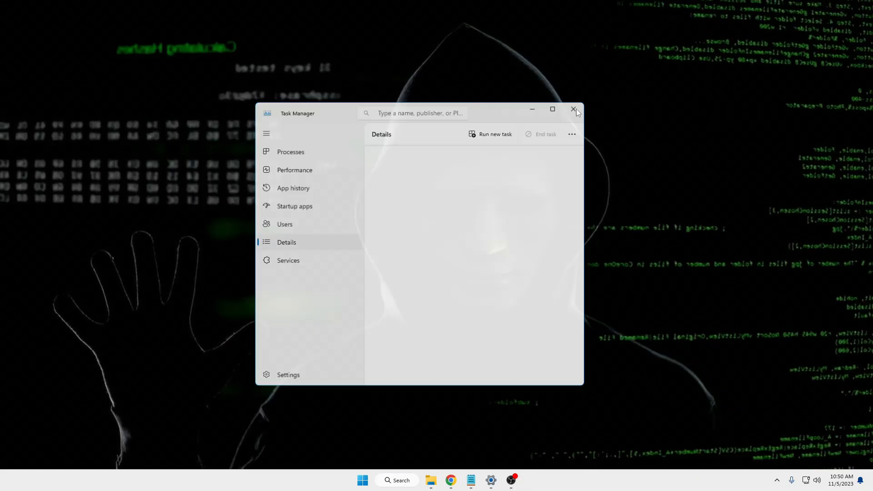
# Search for %localappdata% and open the AppData Local folder result
pyautogui.click(396, 480)
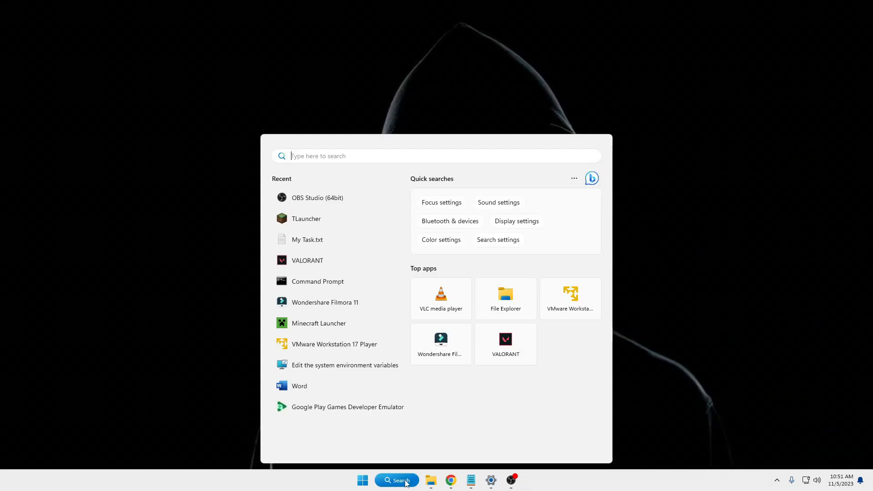
pyautogui.write('%')
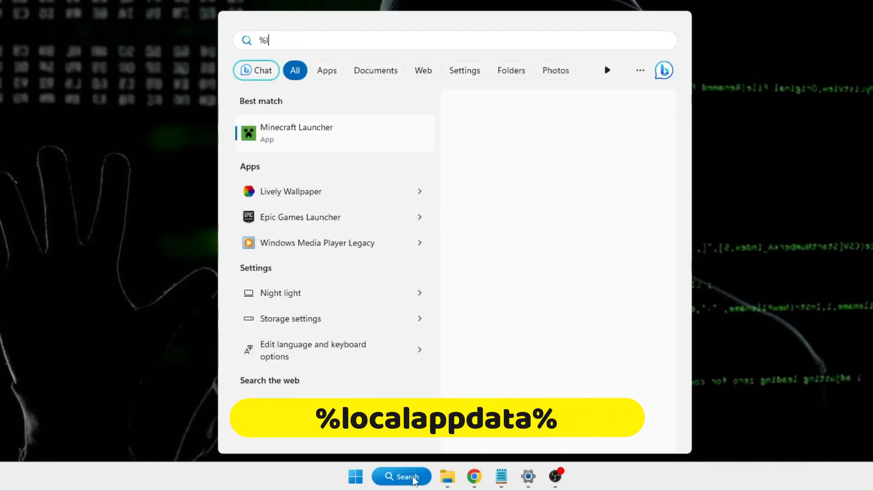
pyautogui.write('localappdata%')
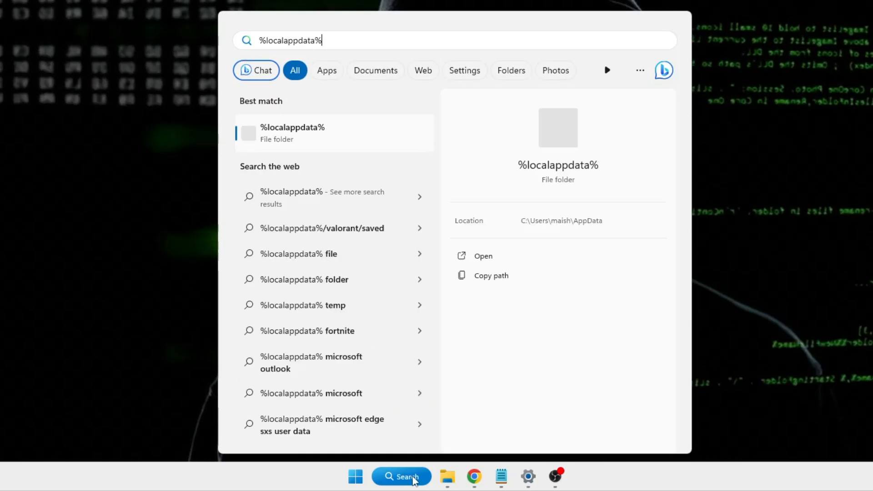
pyautogui.click(483, 256)
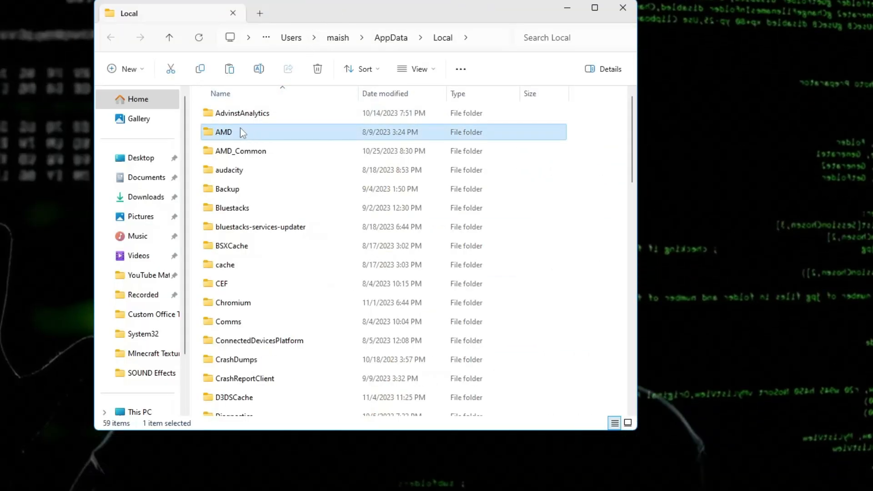
pyautogui.moveTo(231, 133)
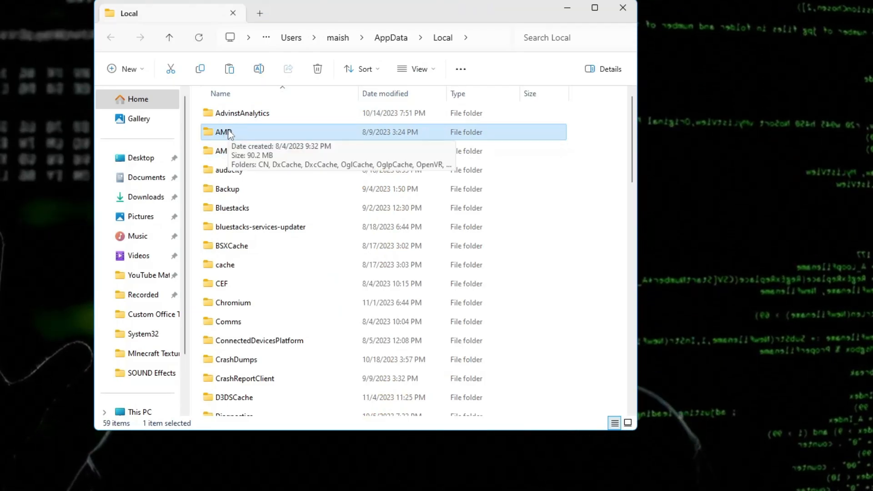
pyautogui.moveTo(246, 137)
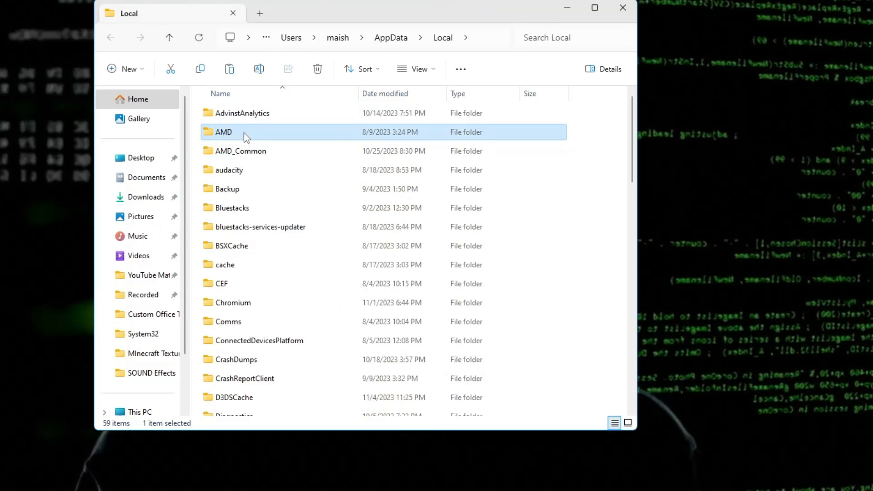
# Open the AMD folder in AppData Local, then close File Explorer
pyautogui.doubleClick(222, 131)
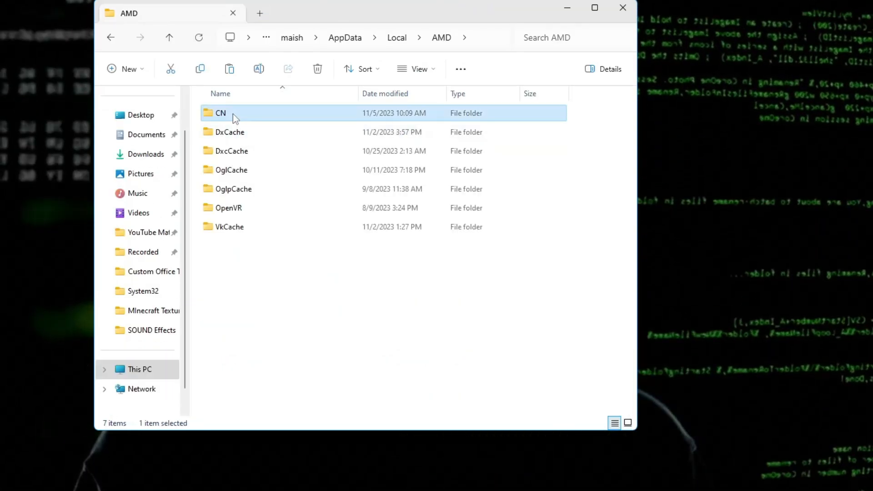
pyautogui.moveTo(234, 117)
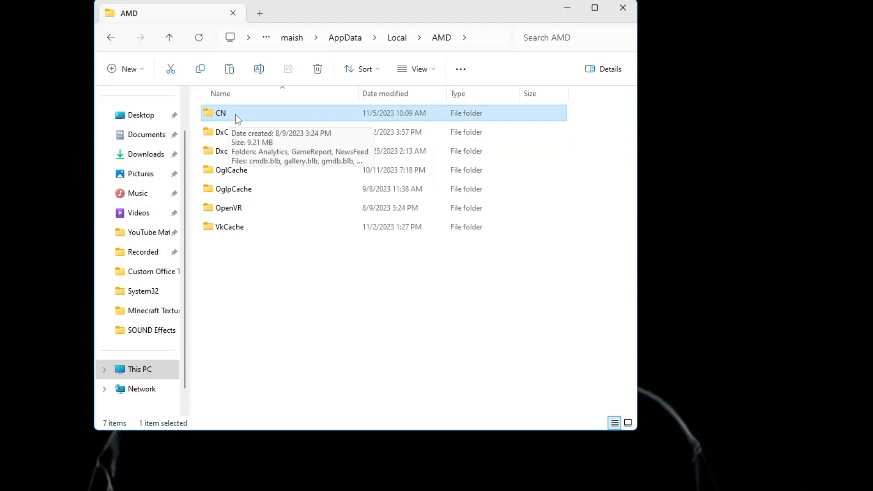
pyautogui.rightClick(220, 113)
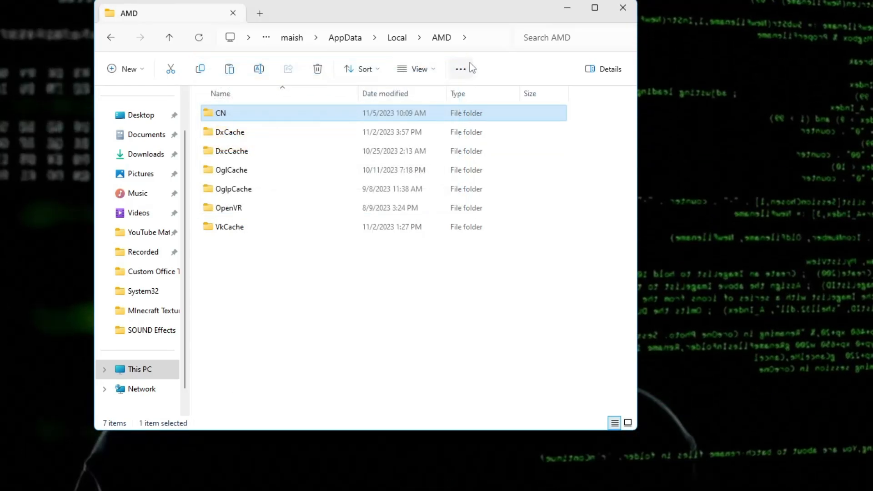
pyautogui.click(622, 8)
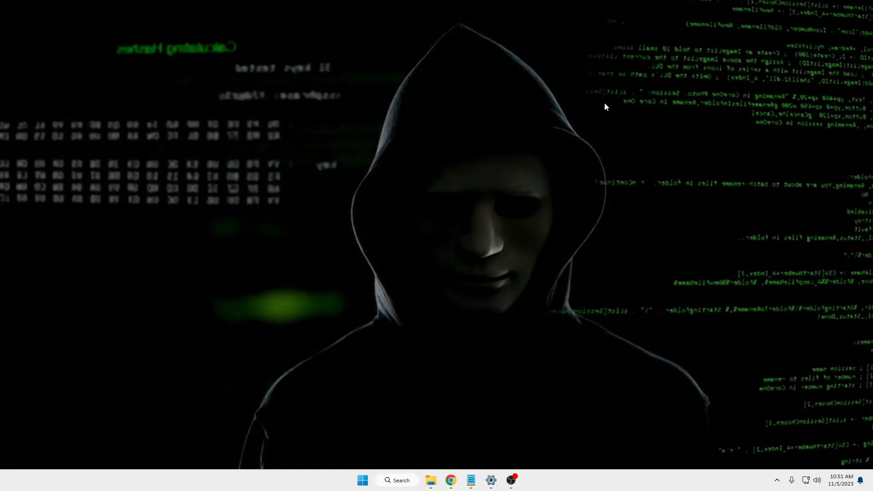
# Open Device Manager and inspect the AMD Radeon(TM) Graphics adapter's driver actions
pyautogui.rightClick(362, 480)
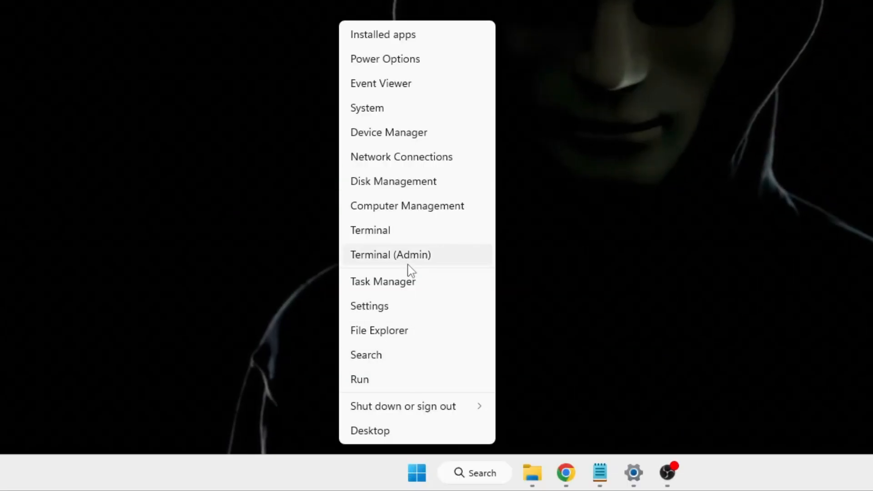
pyautogui.moveTo(416, 132)
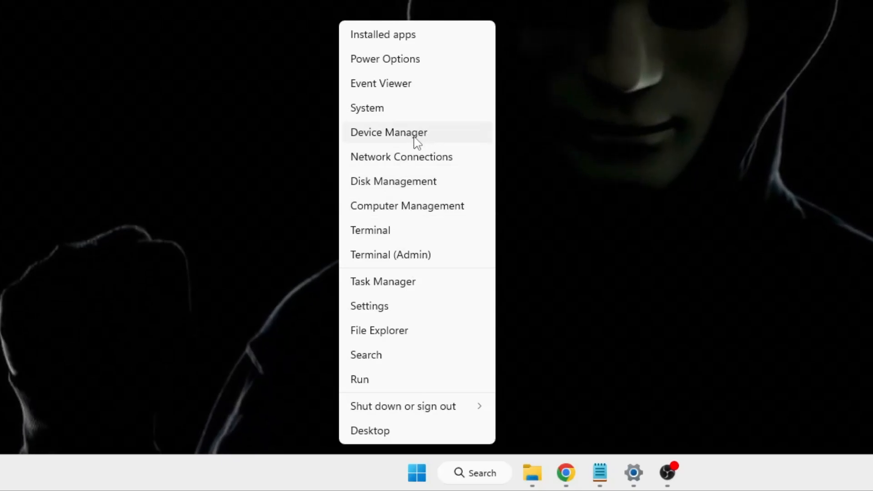
pyautogui.click(389, 132)
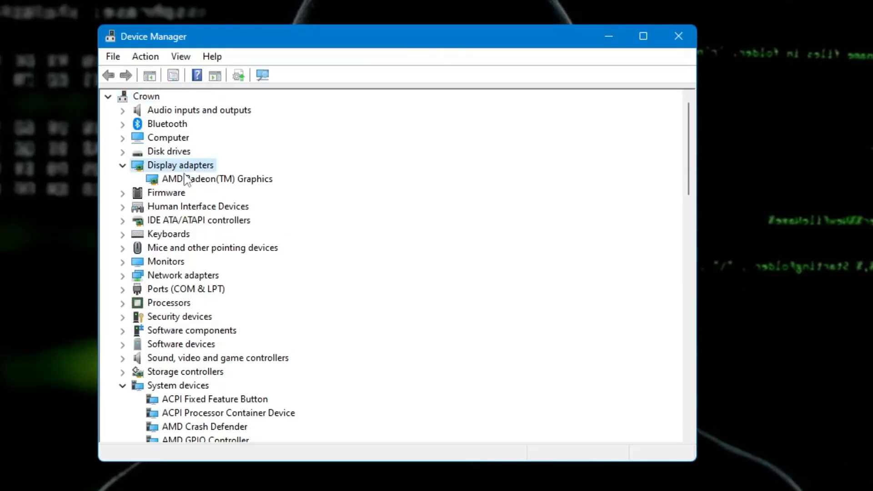
pyautogui.click(216, 179)
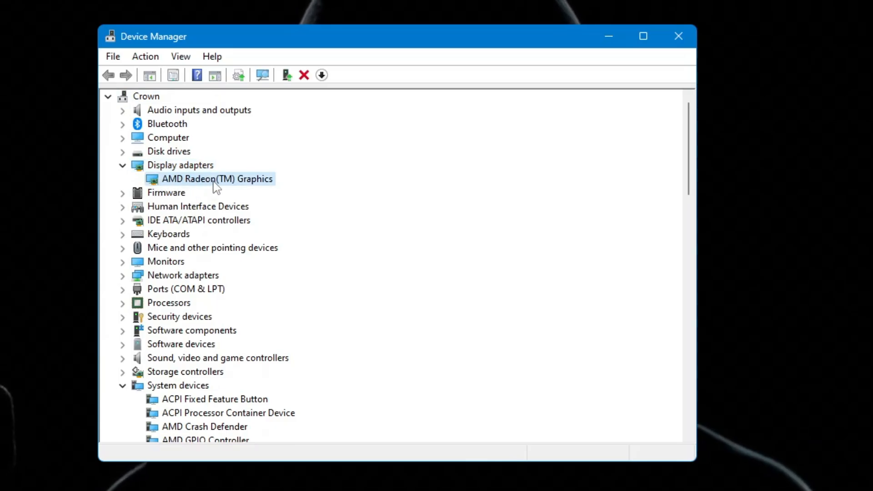
pyautogui.rightClick(216, 179)
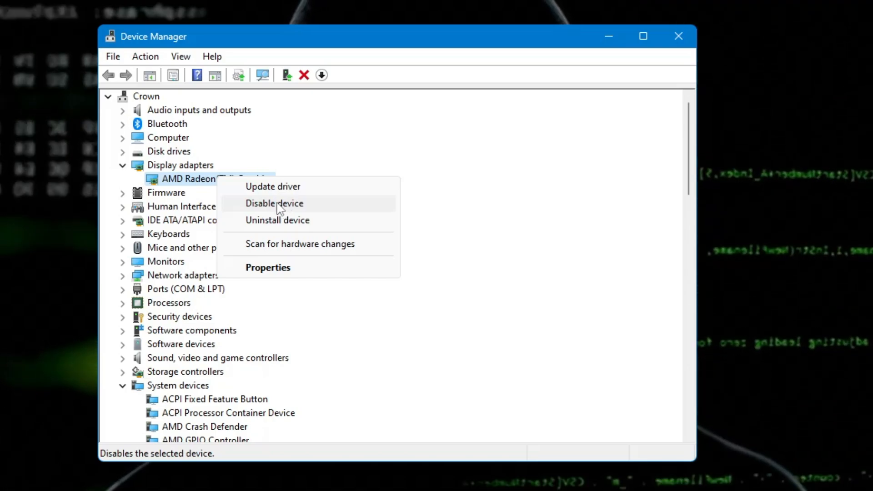
pyautogui.moveTo(183, 195)
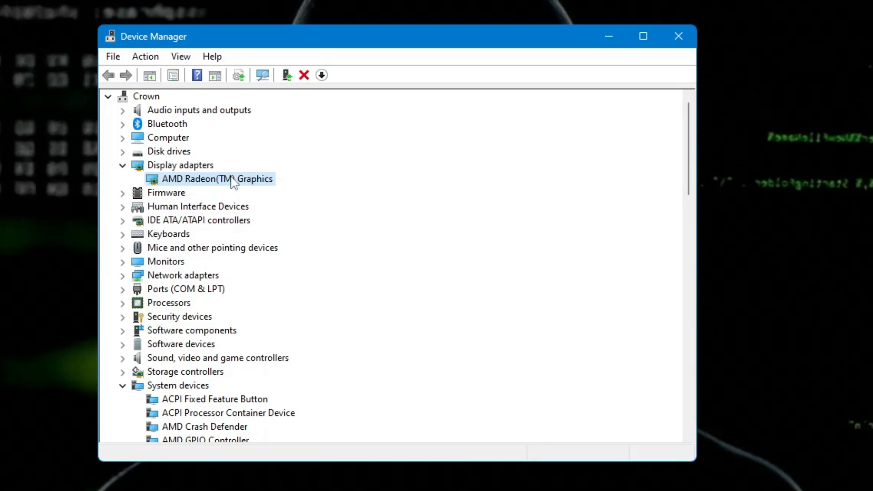
pyautogui.rightClick(217, 178)
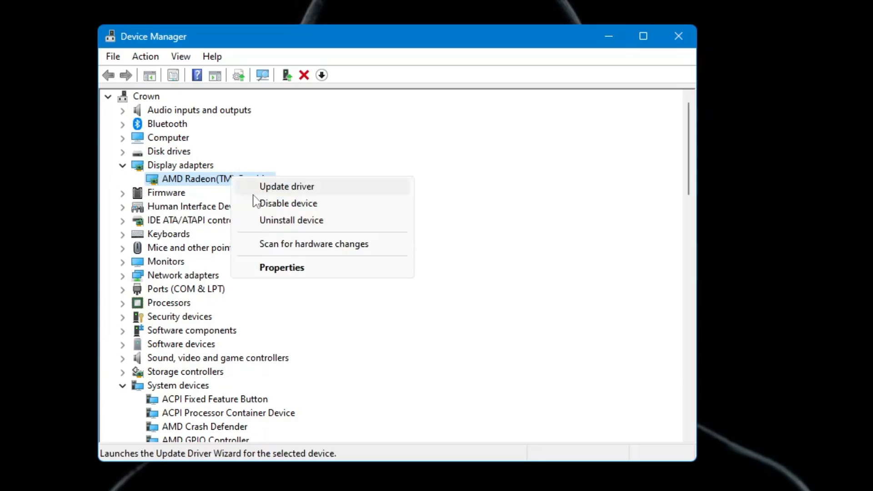
pyautogui.moveTo(433, 182)
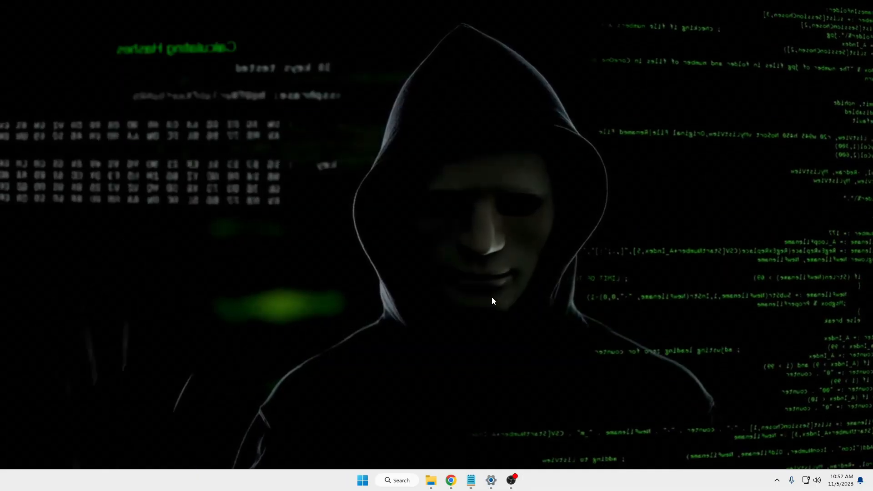
pyautogui.click(396, 480)
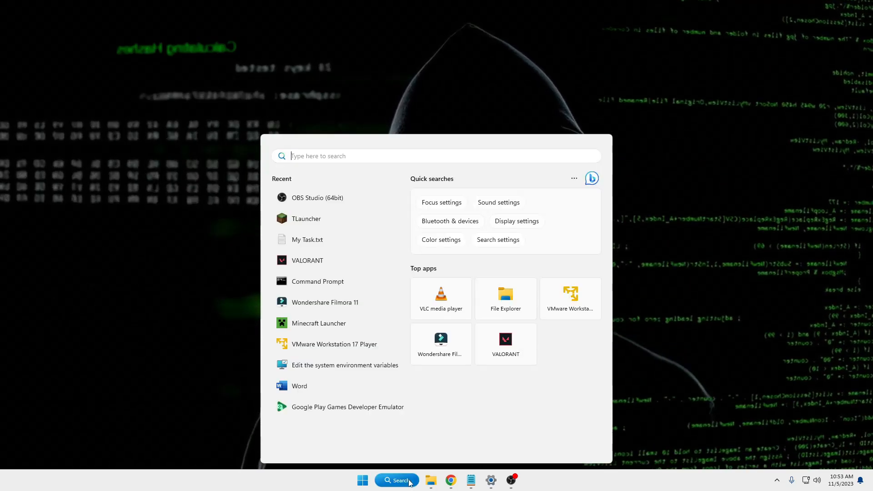
# Trace the 'amd' Adrenalin search result to RadeonSoftware.exe and open its Properties
pyautogui.write('amd')
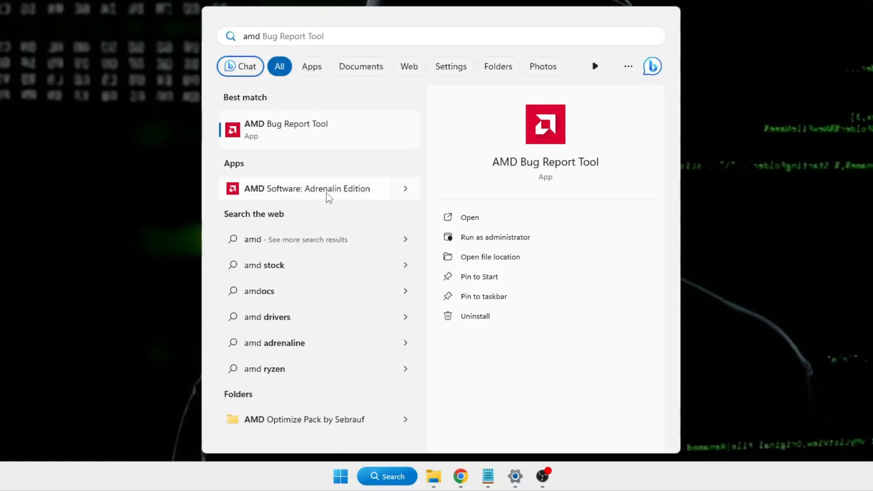
pyautogui.rightClick(307, 188)
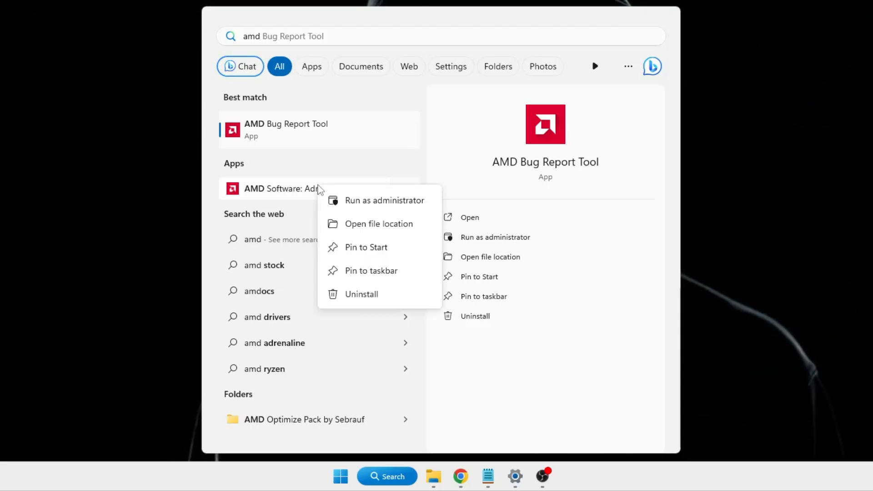
pyautogui.click(379, 223)
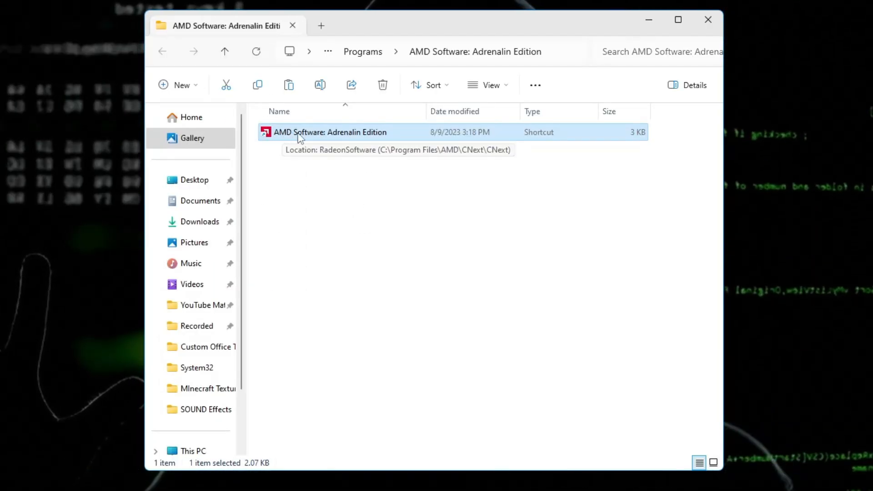
pyautogui.rightClick(330, 132)
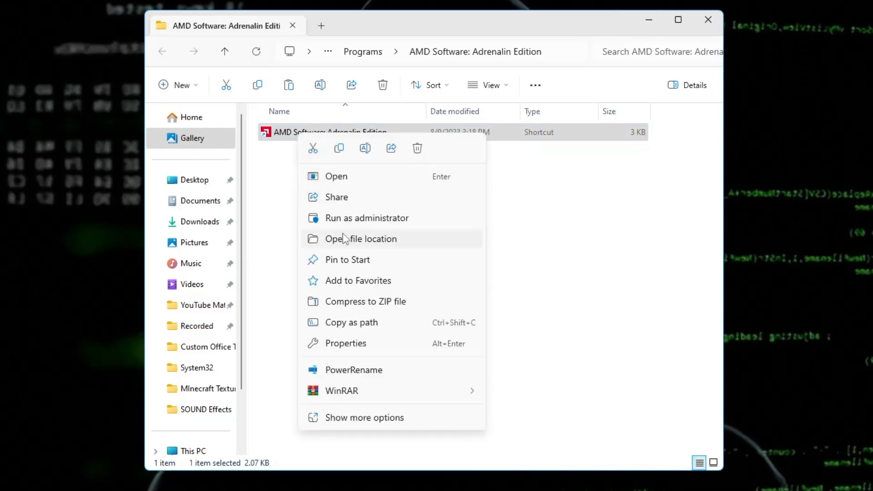
pyautogui.click(361, 239)
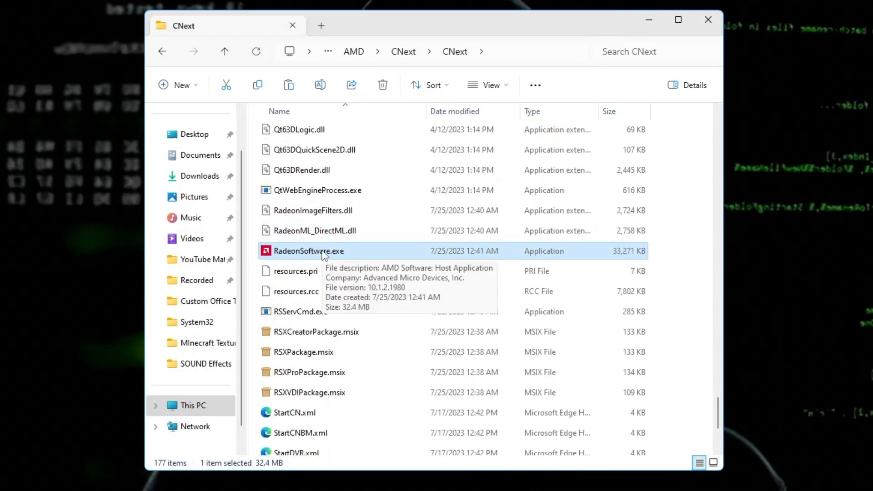
pyautogui.rightClick(308, 251)
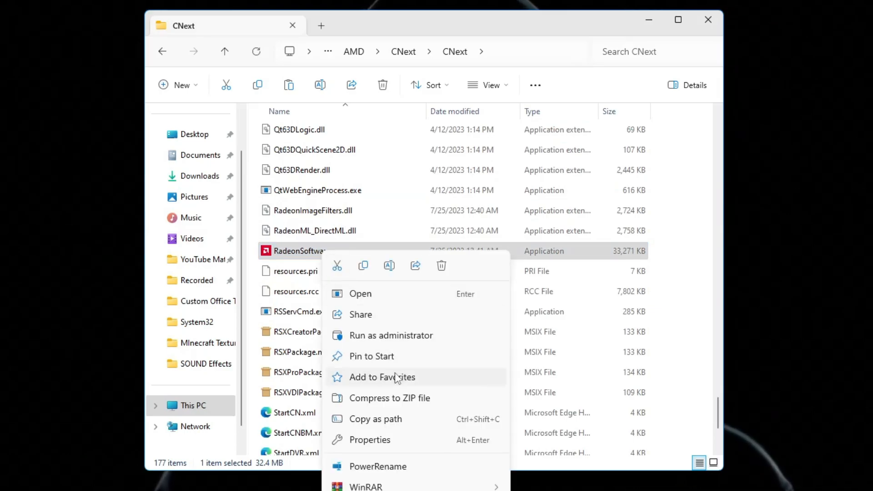
pyautogui.click(376, 439)
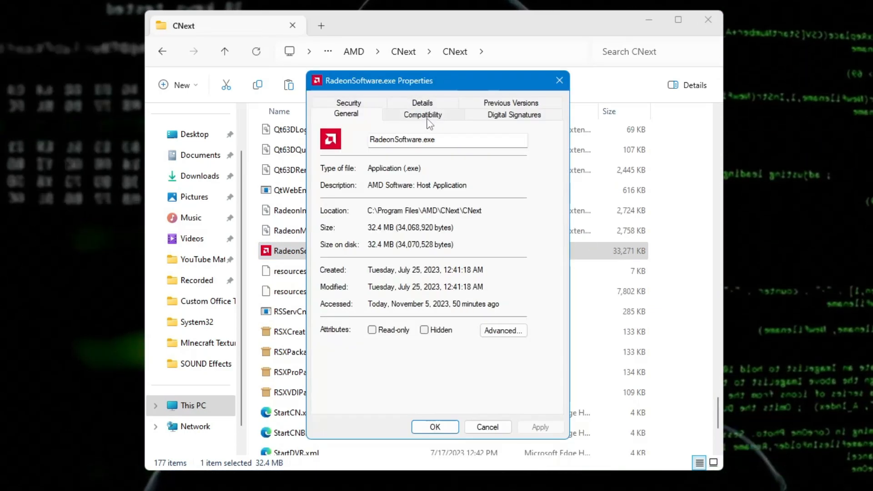
# Tick 'Run this program as an administrator' on Compatibility, then close the CNext folder
pyautogui.click(423, 115)
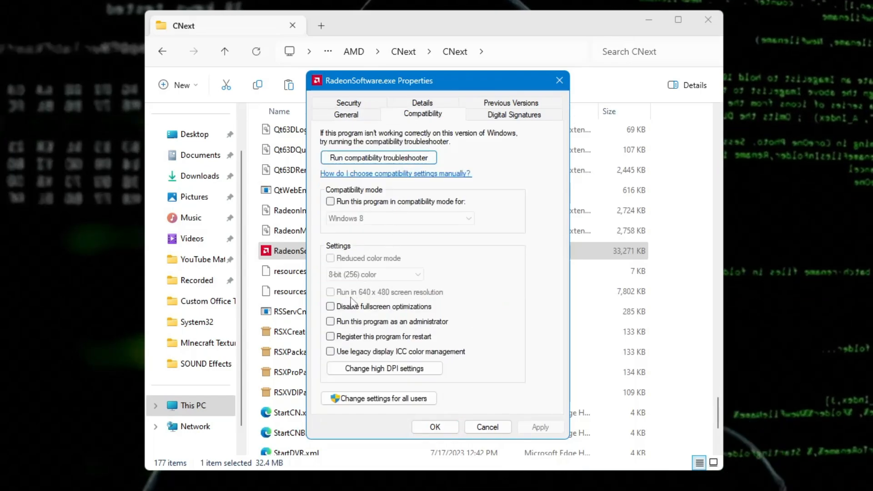
pyautogui.click(330, 322)
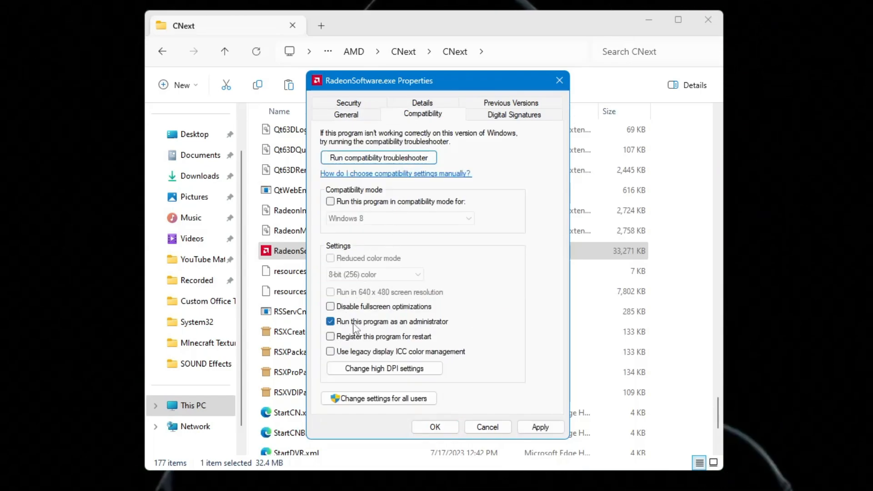
pyautogui.moveTo(427, 329)
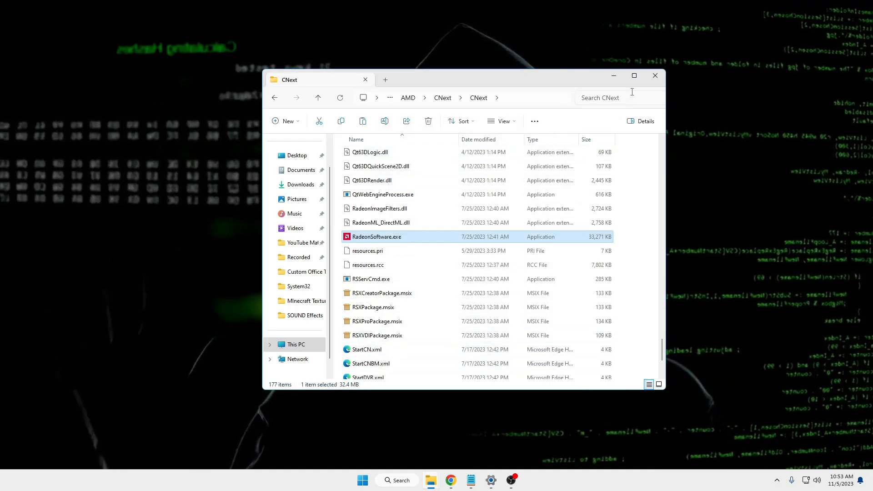
pyautogui.click(655, 75)
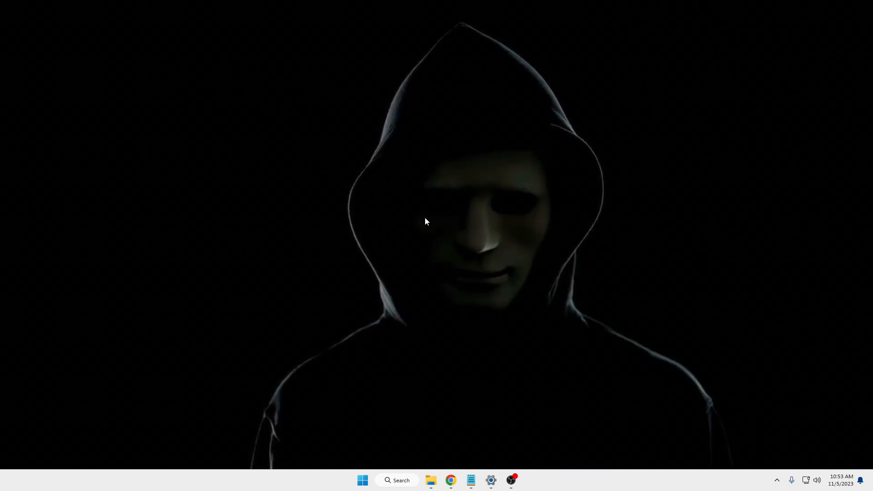
# Launch AMD Software: Adrenalin Edition and switch to its Home dashboard
pyautogui.rightClick(420, 221)
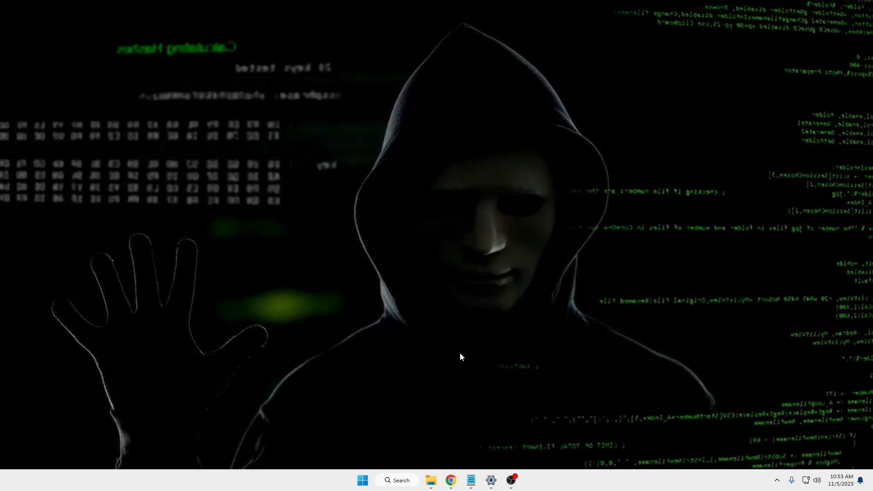
pyautogui.click(509, 480)
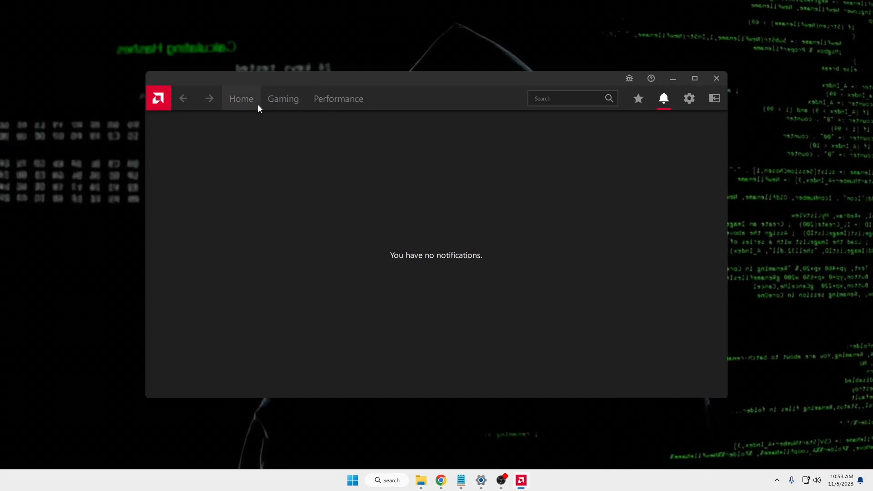
pyautogui.click(240, 99)
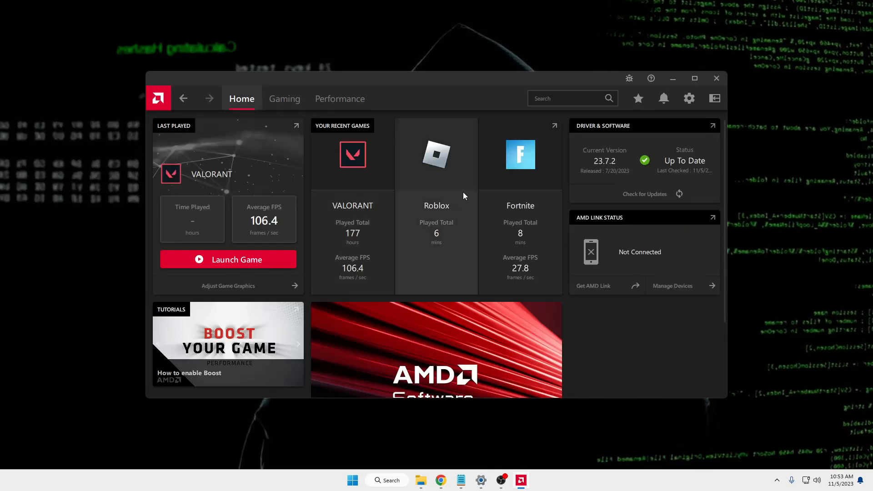
pyautogui.moveTo(465, 163)
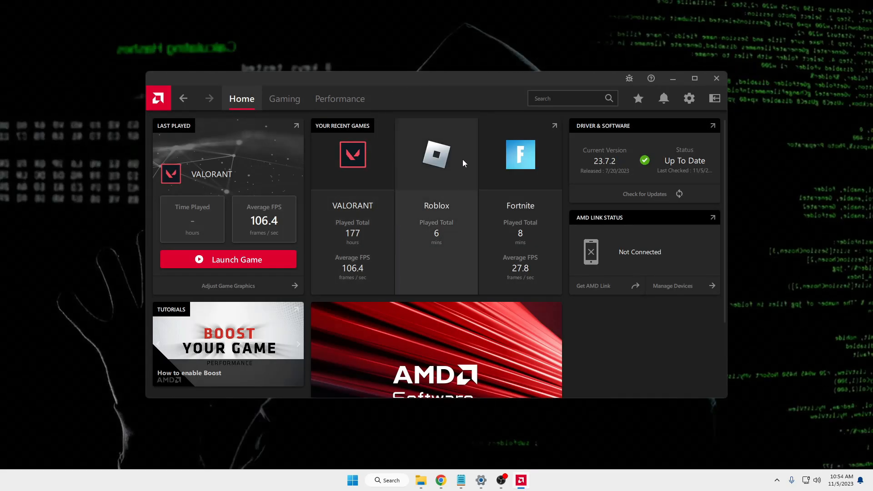
pyautogui.moveTo(416, 188)
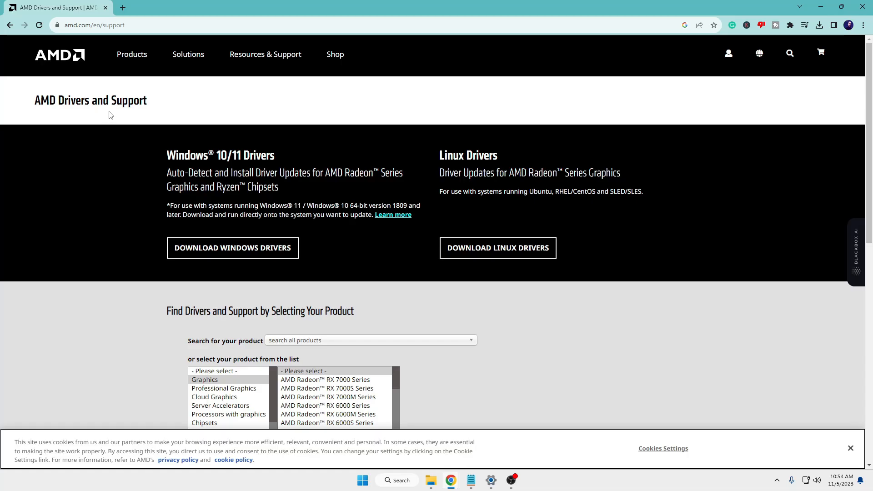
pyautogui.moveTo(138, 113)
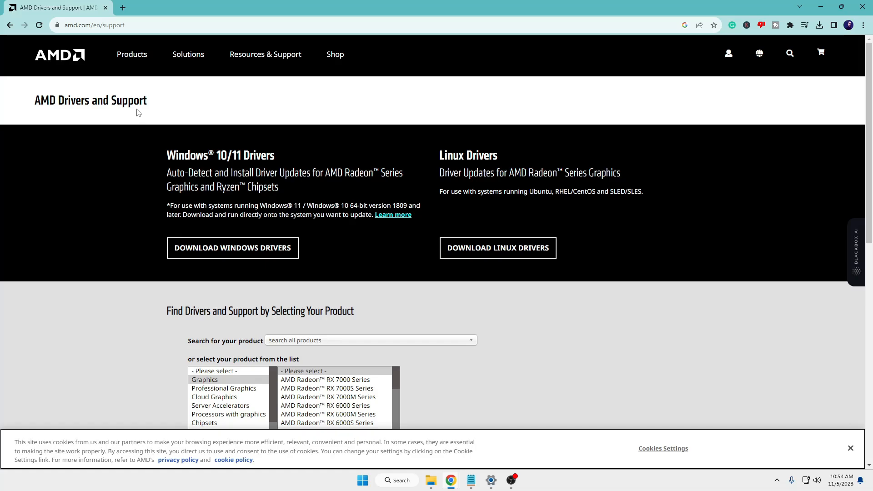
pyautogui.moveTo(104, 103)
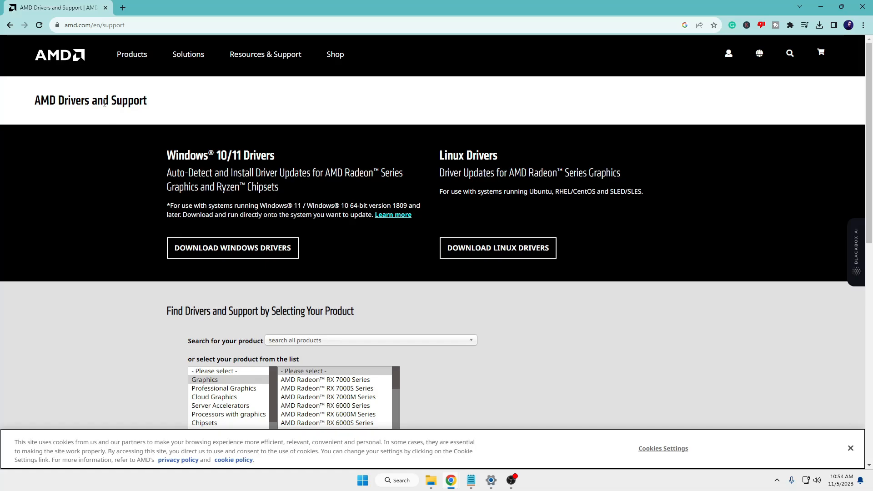
pyautogui.moveTo(198, 218)
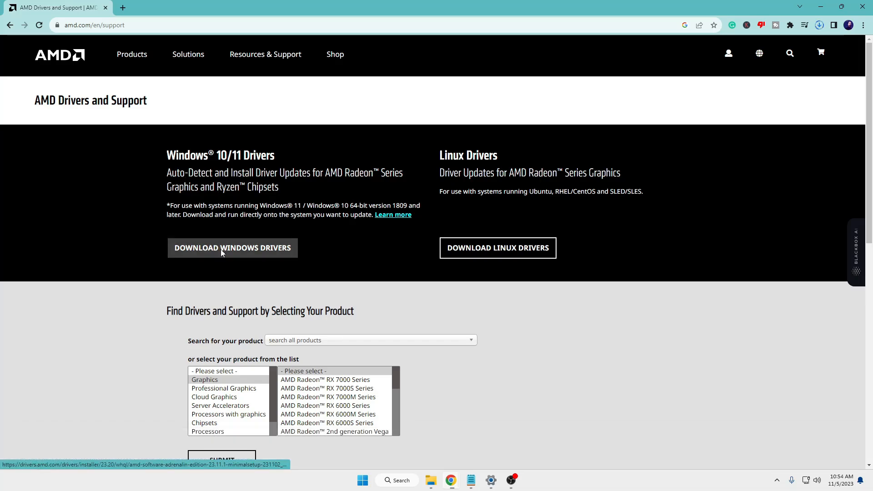
pyautogui.moveTo(288, 245)
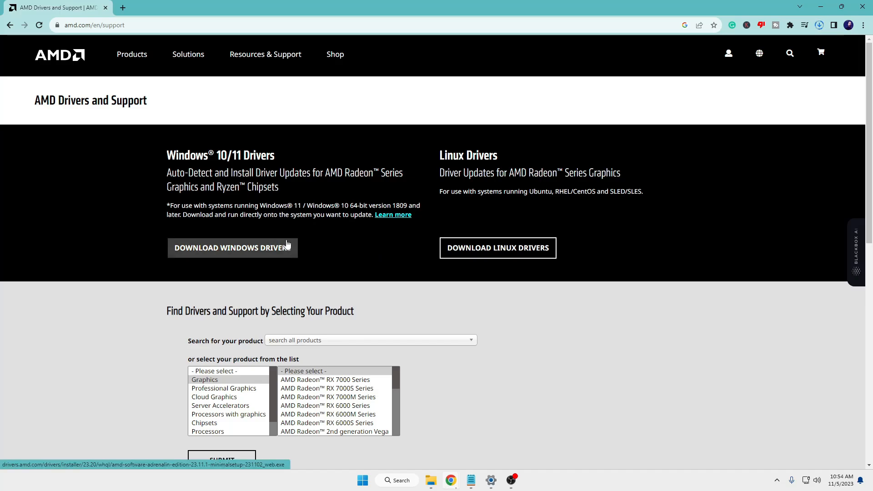
# Download the Adrenalin Edition 23.11.1 minimal setup installer from AMD's support page
pyautogui.click(818, 25)
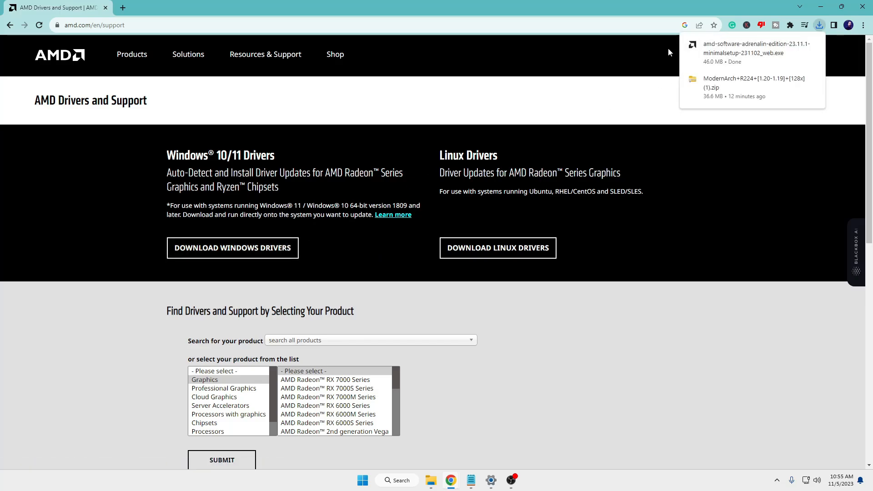
pyautogui.moveTo(746, 53)
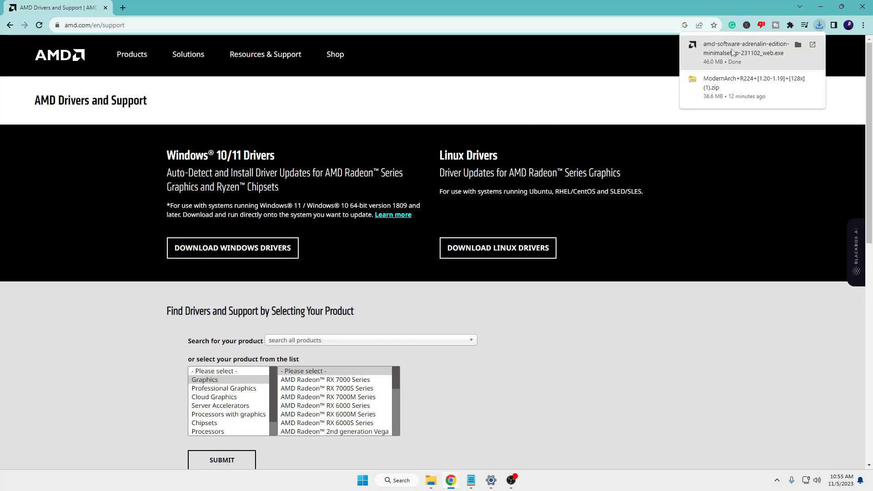
pyautogui.moveTo(760, 58)
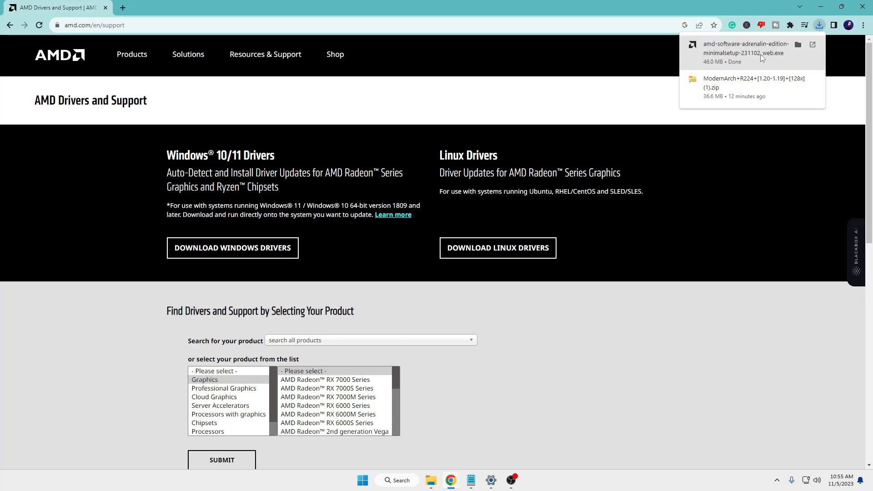
pyautogui.moveTo(765, 59)
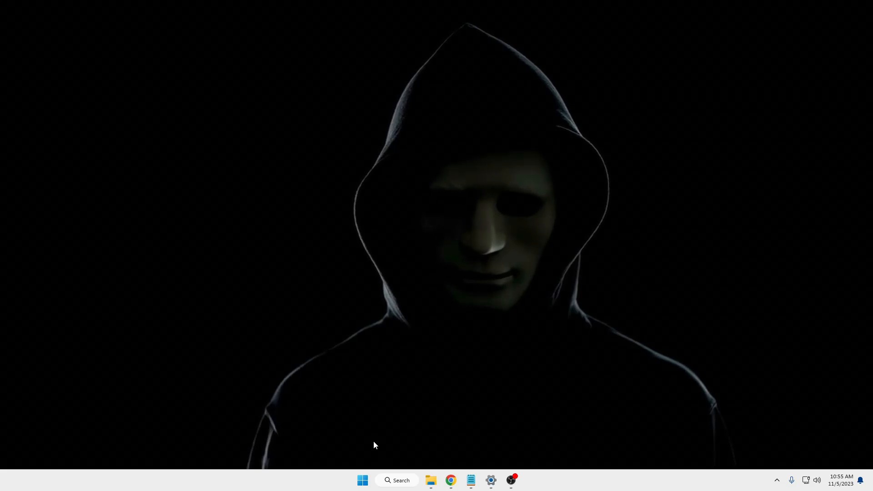
# Open Device Manager, expand Display adapters, and open AMD Radeon(TM) Graphics Properties
pyautogui.rightClick(362, 480)
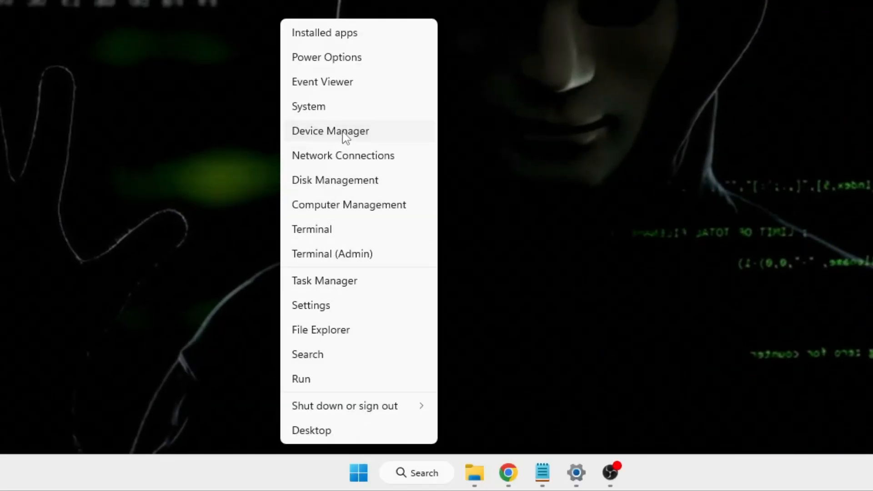
pyautogui.click(330, 131)
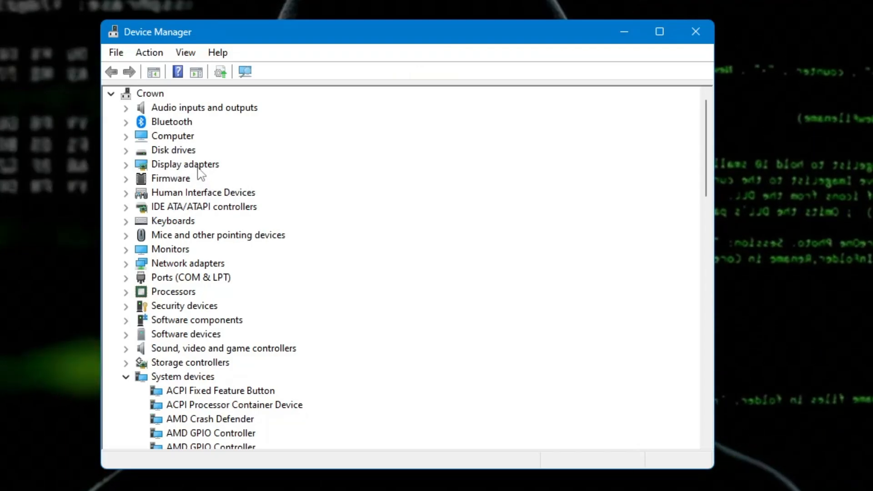
pyautogui.click(126, 164)
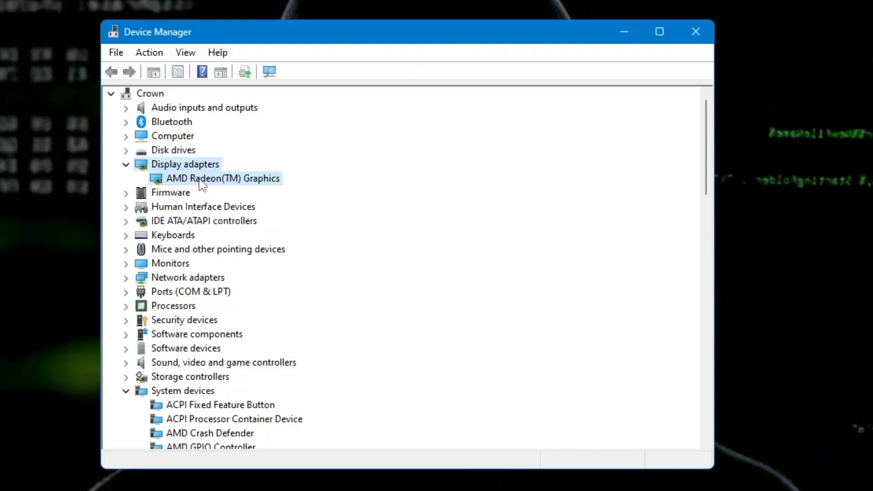
pyautogui.click(222, 178)
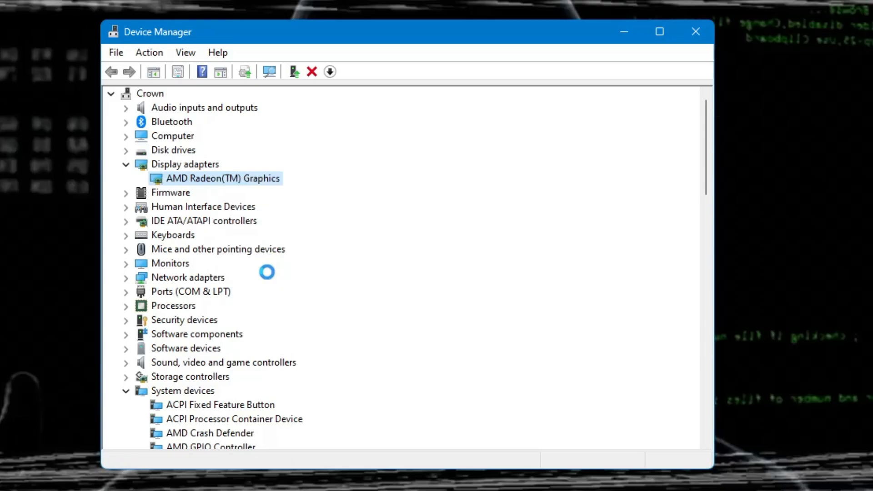
pyautogui.doubleClick(222, 178)
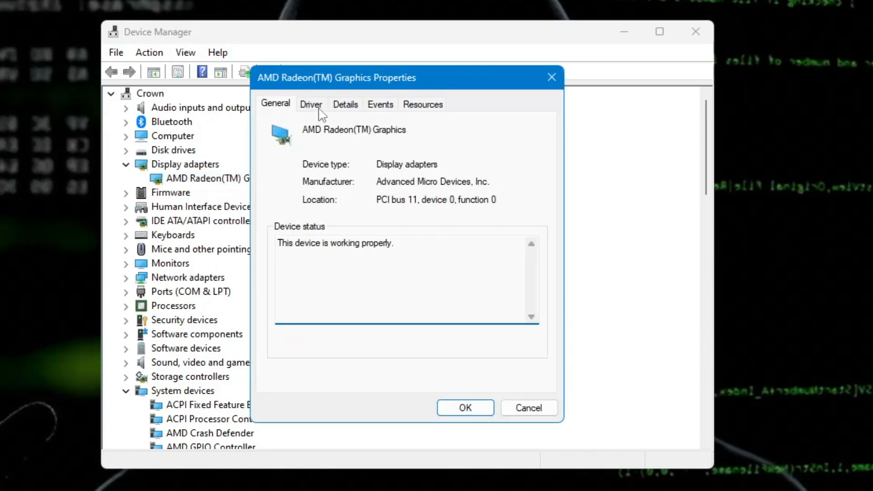
# View the AMD driver details (version 31.0.21023.2010, 7/20/2023) and the unavailable rollback option
pyautogui.click(311, 104)
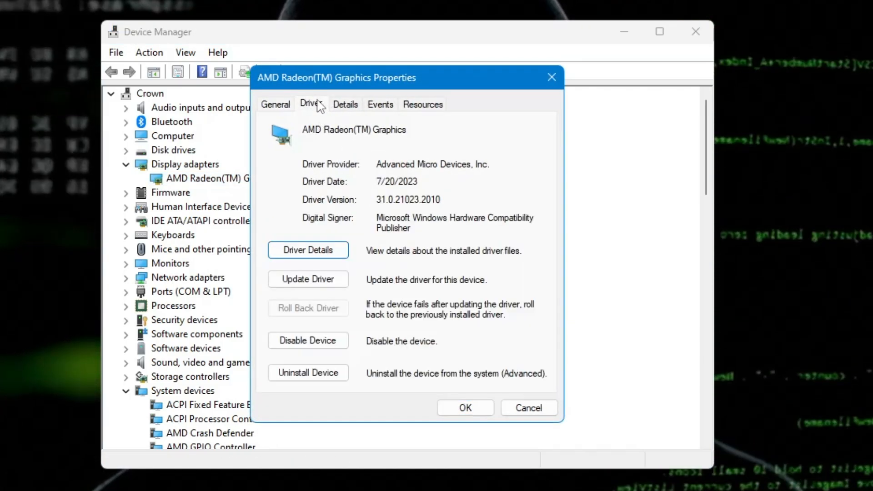
pyautogui.moveTo(326, 316)
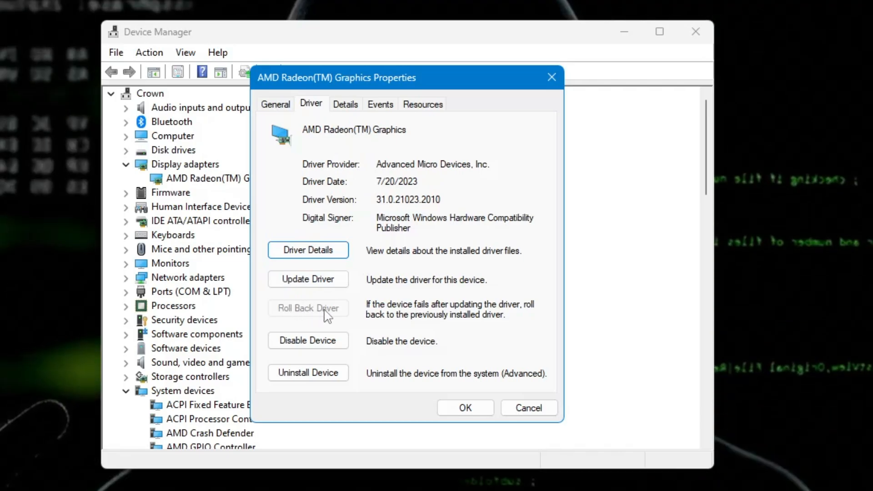
pyautogui.moveTo(334, 312)
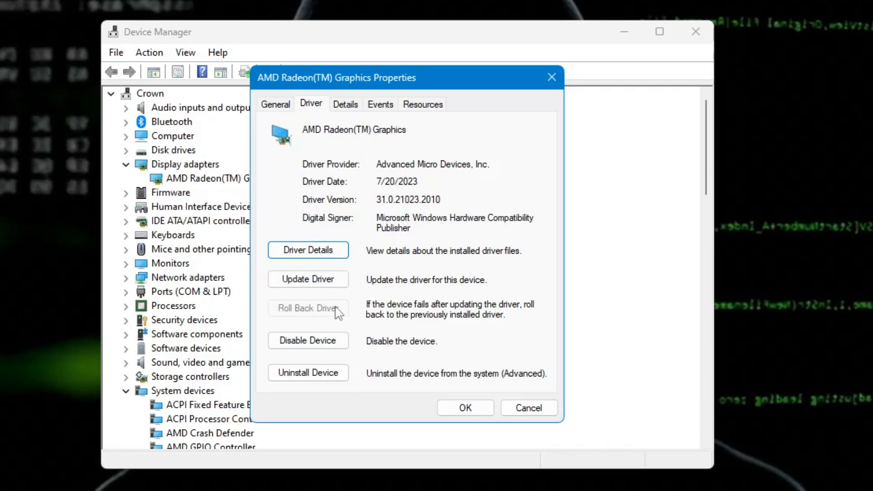
pyautogui.moveTo(465, 407)
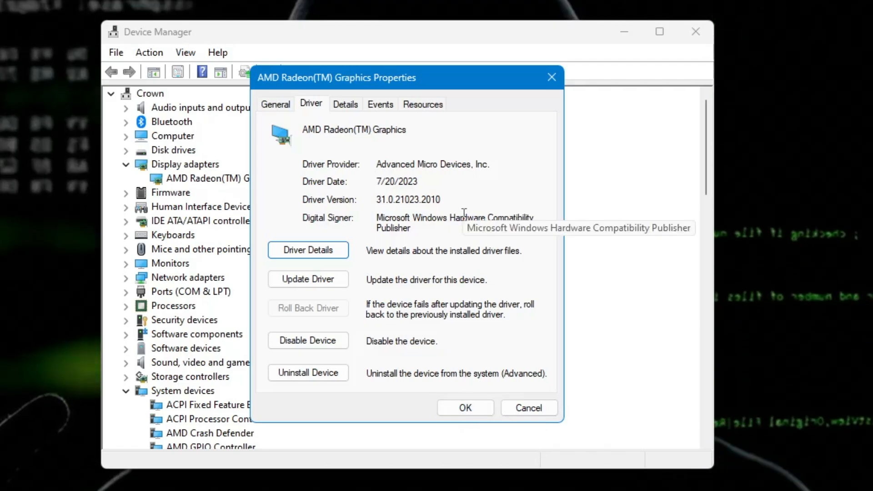
pyautogui.moveTo(469, 215)
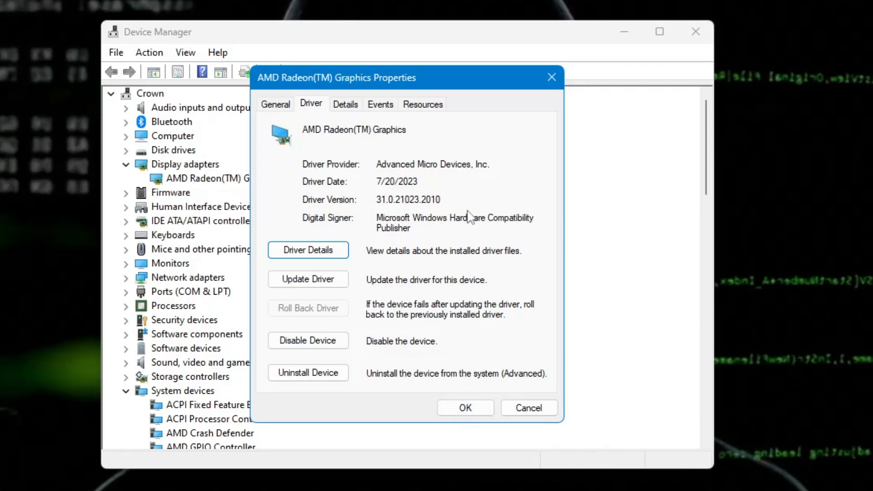